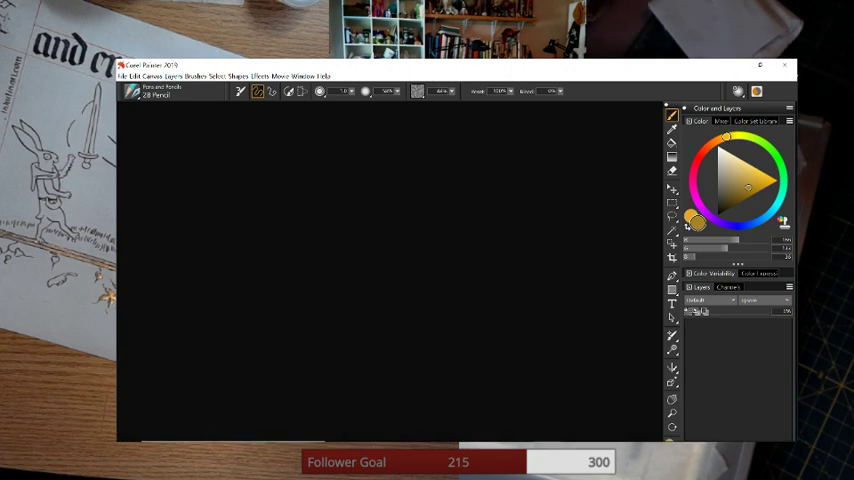
- Open the rabbit and donkey manuscript image from the project folder on the desktop
click(128, 76)
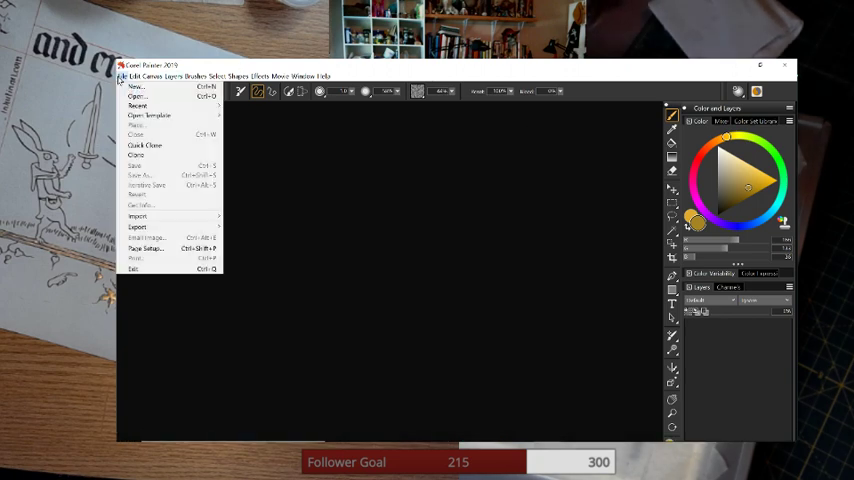
click(136, 86)
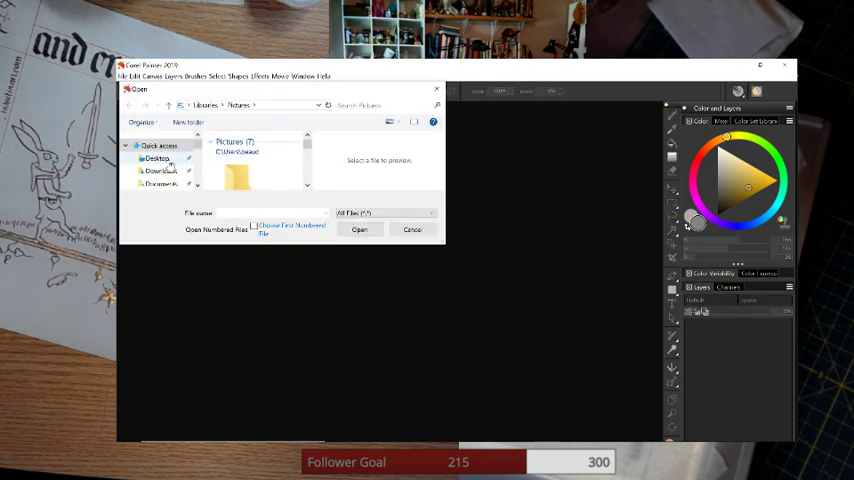
click(156, 158)
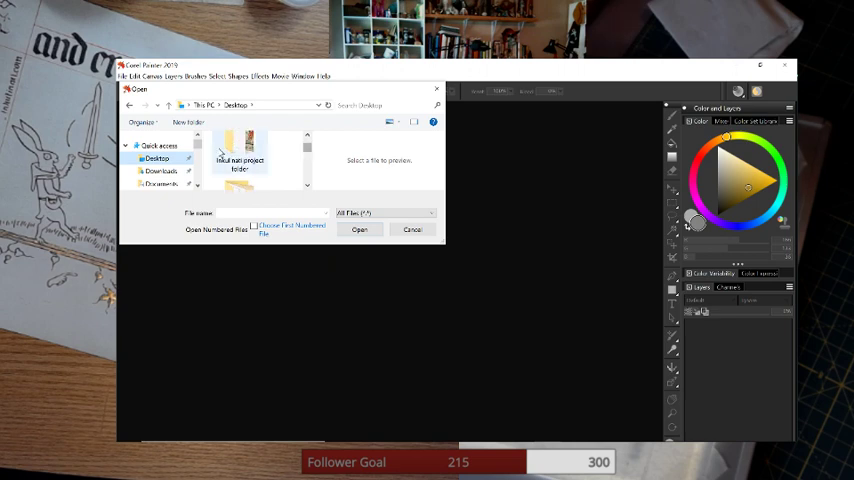
double_click(240, 160)
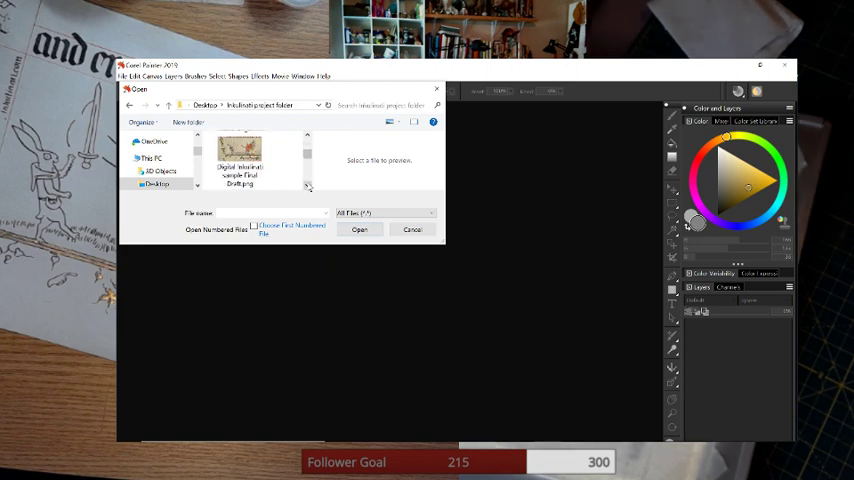
click(360, 228)
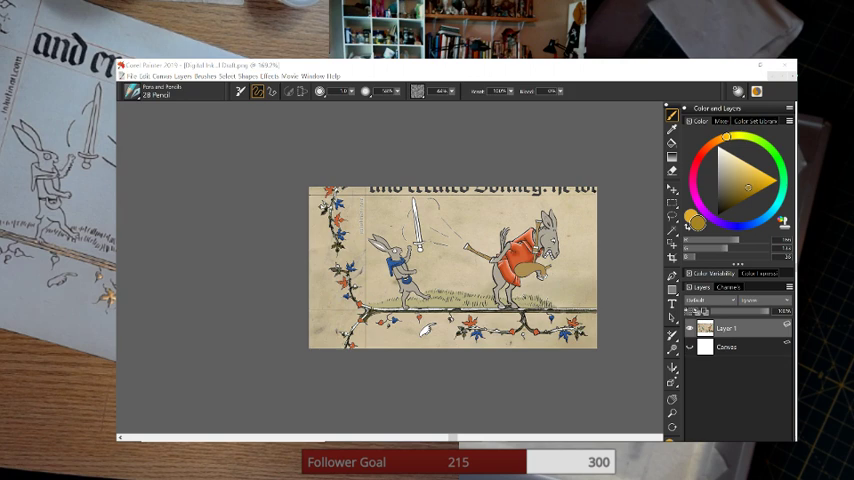
- Open the layered manuscript project file with its reference and shadow layers from the same folder
click(132, 76)
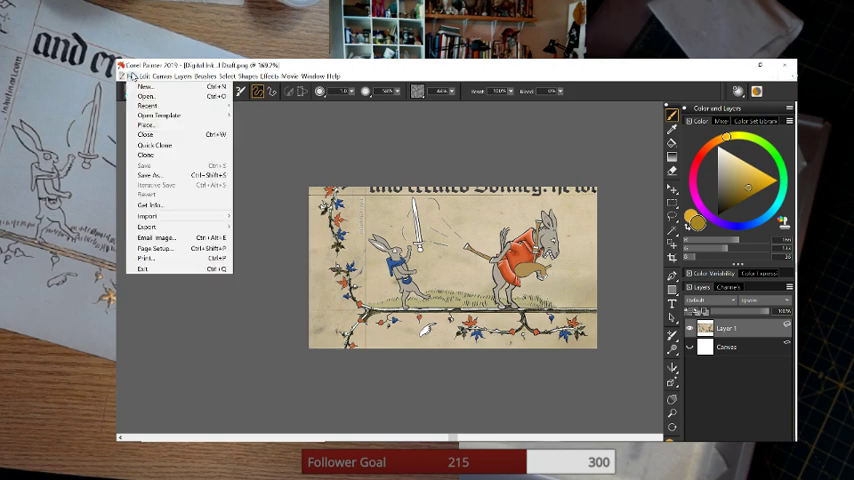
click(146, 96)
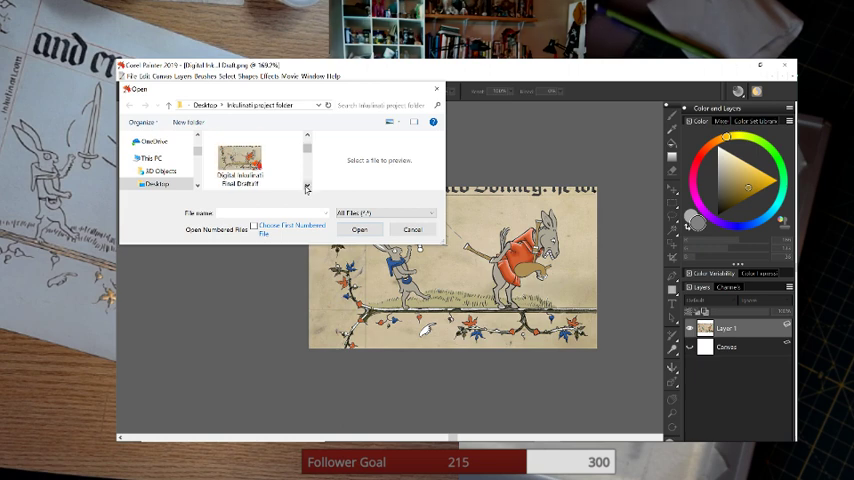
click(238, 160)
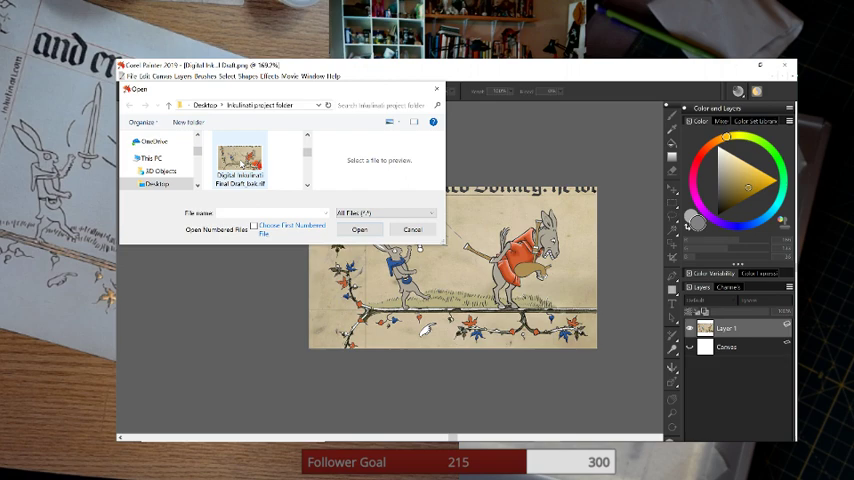
click(360, 228)
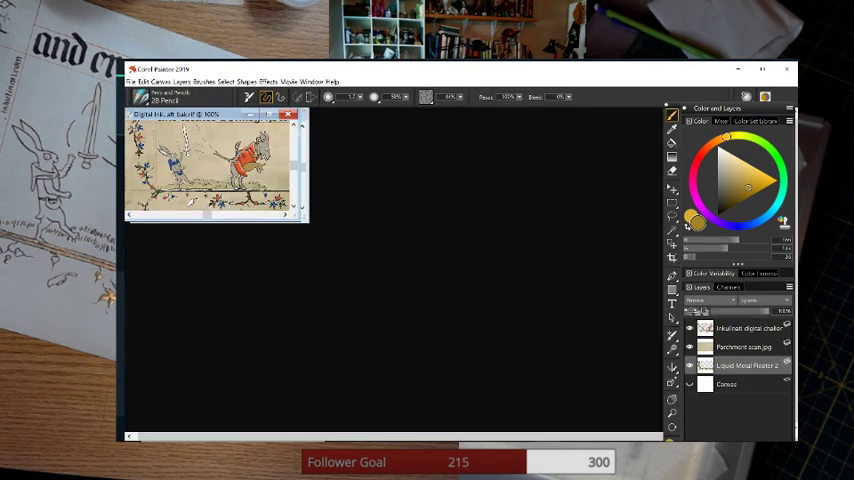
mouse_move(344, 178)
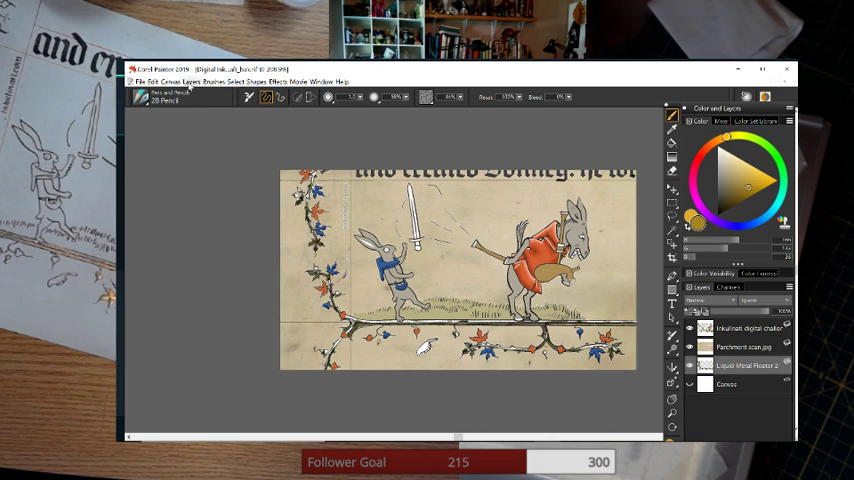
- Add a Liquid Metal dynamic plug-in layer over the manuscript via the Layers menu
click(204, 80)
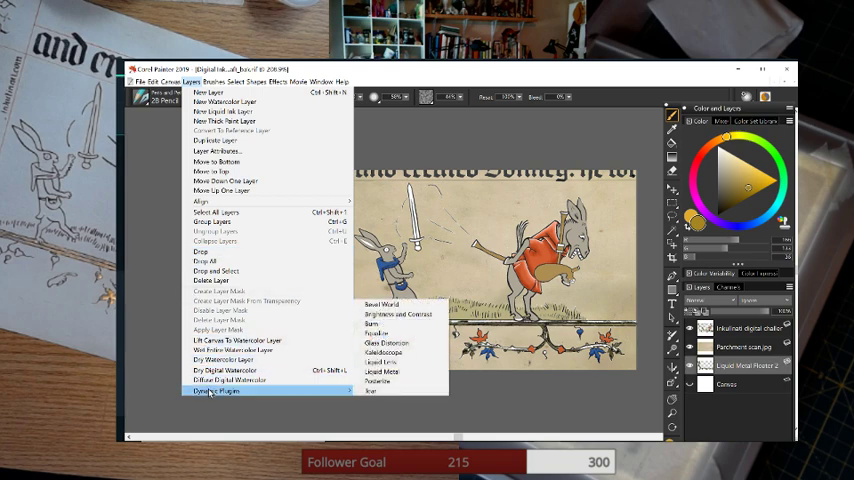
mouse_move(292, 396)
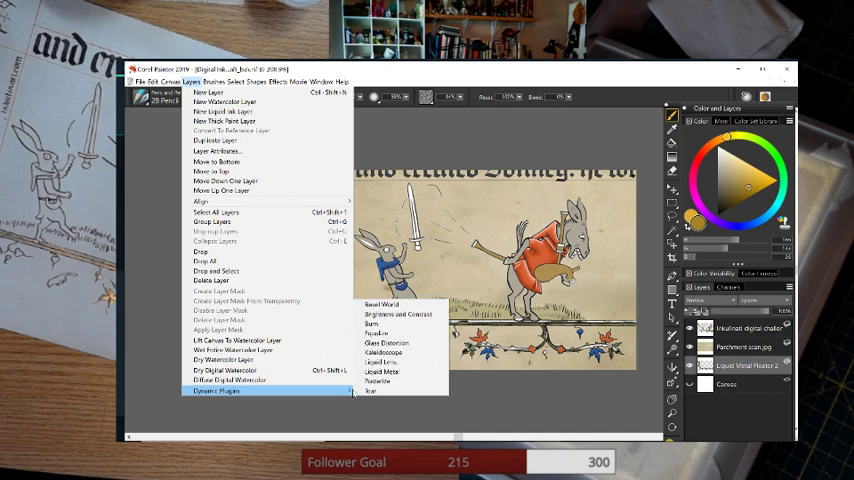
mouse_move(382, 372)
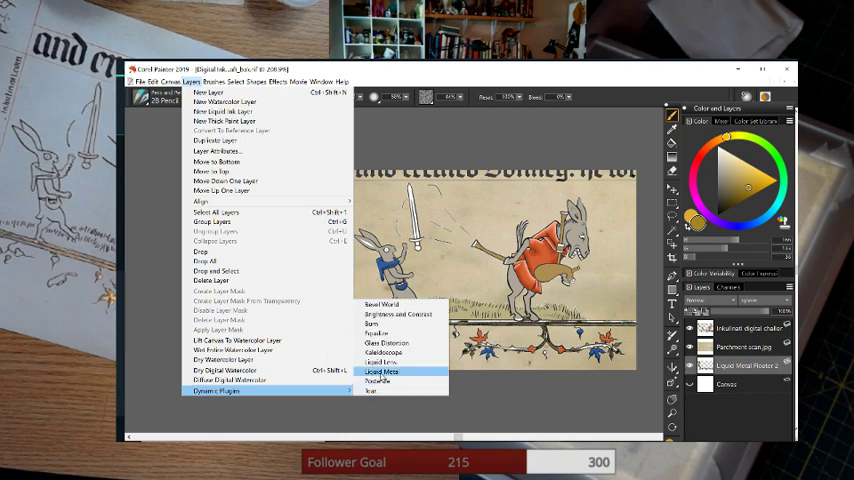
click(380, 372)
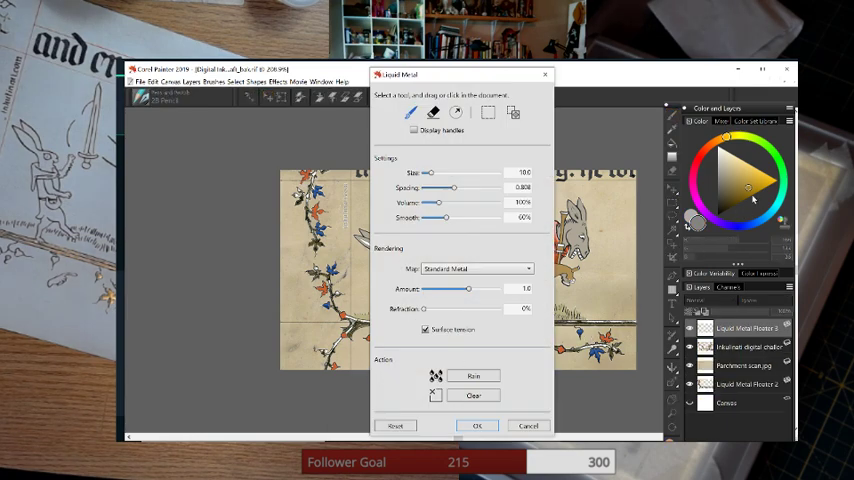
mouse_move(748, 190)
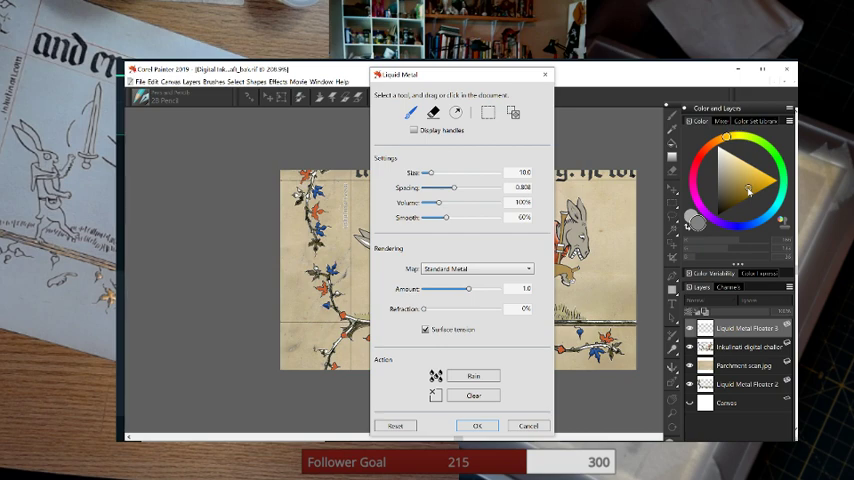
mouse_move(748, 192)
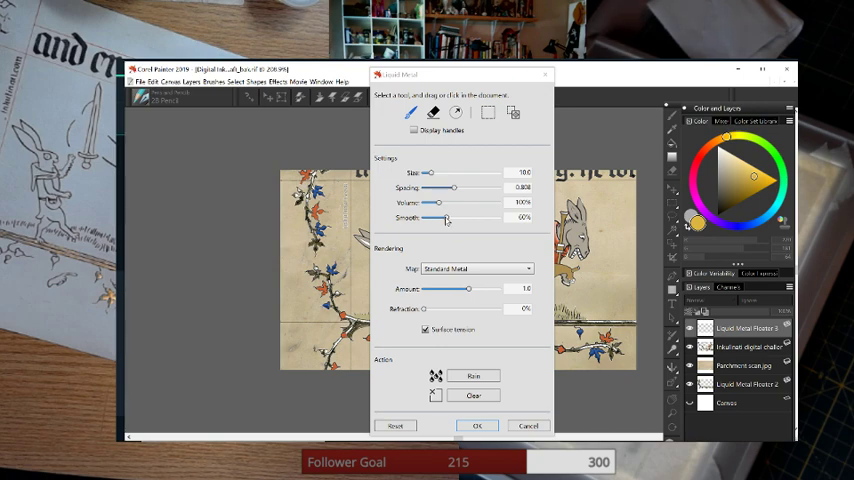
- Raise Liquid Metal smoothness to 100%, reduce volume, add some refraction, and move the dialog aside
drag(436, 218, 448, 218)
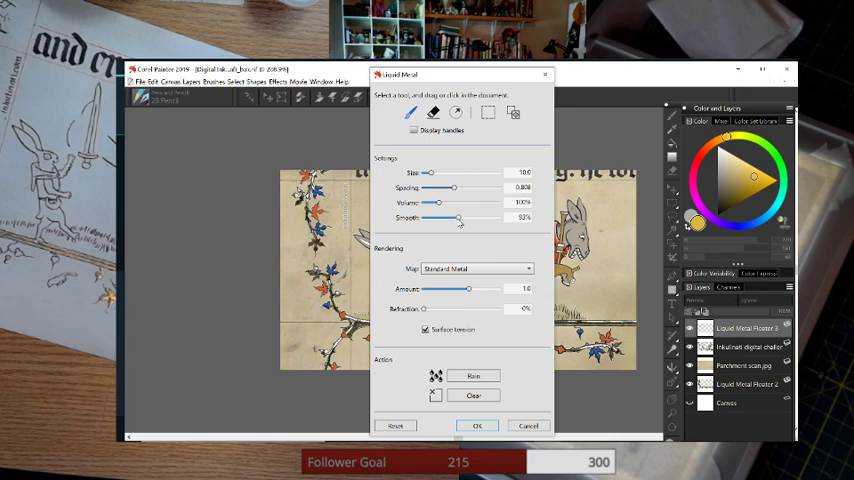
drag(456, 218, 466, 218)
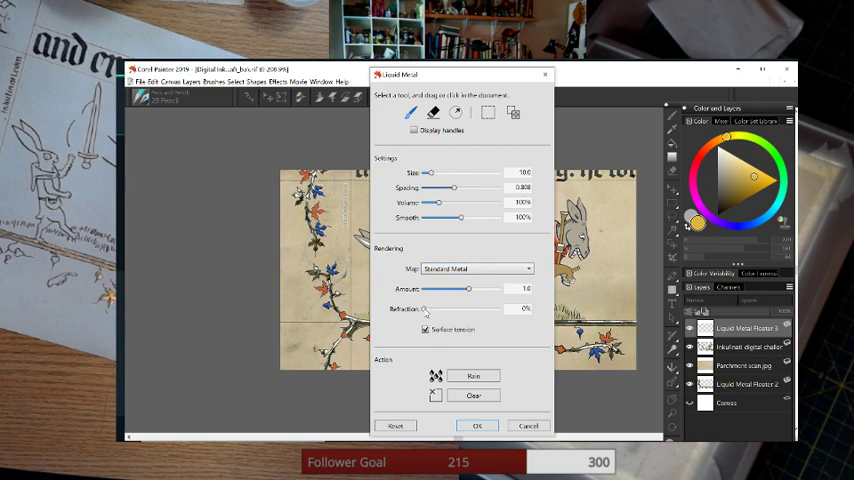
drag(428, 308, 430, 308)
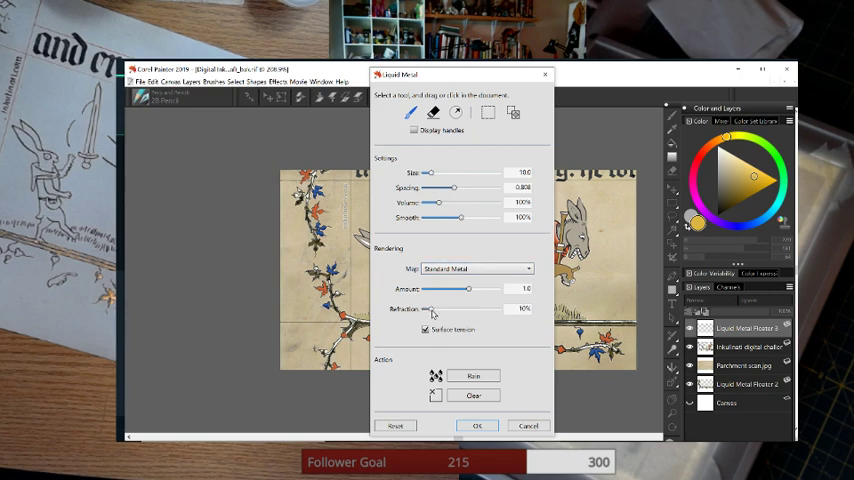
drag(430, 308, 450, 308)
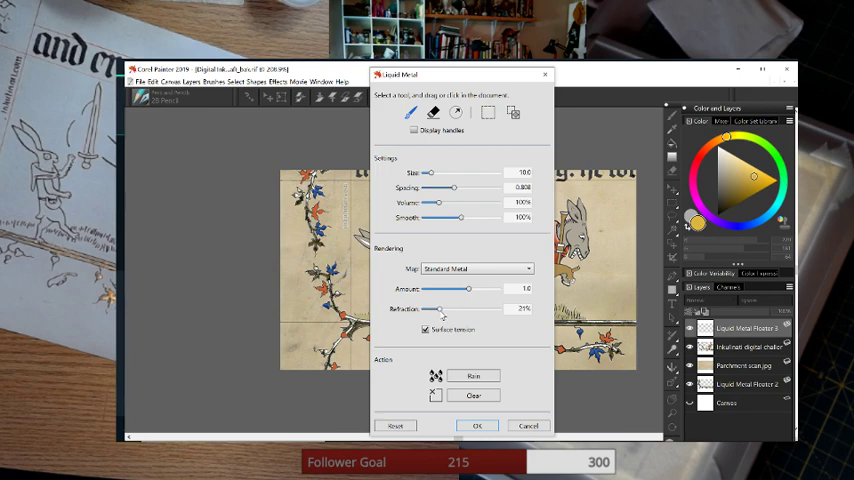
drag(438, 308, 444, 308)
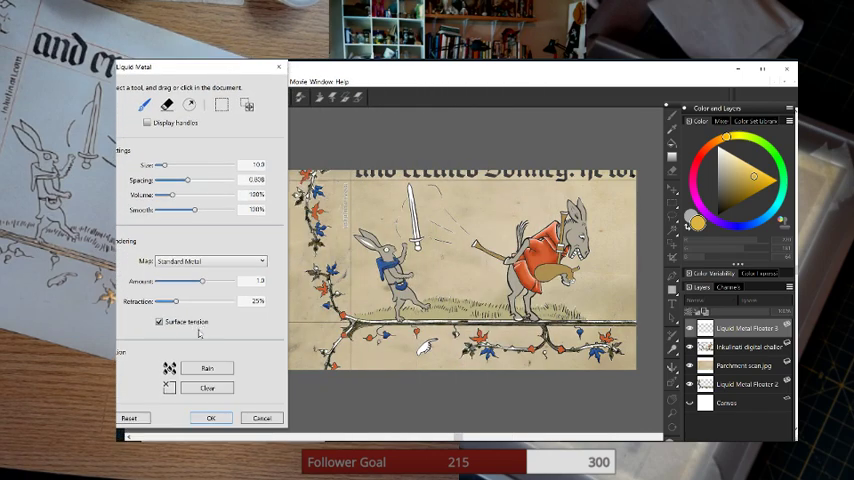
click(210, 416)
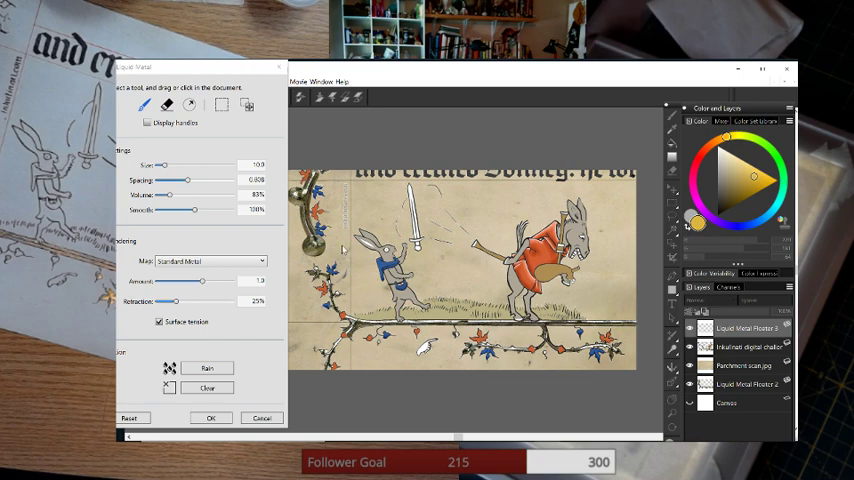
mouse_move(344, 250)
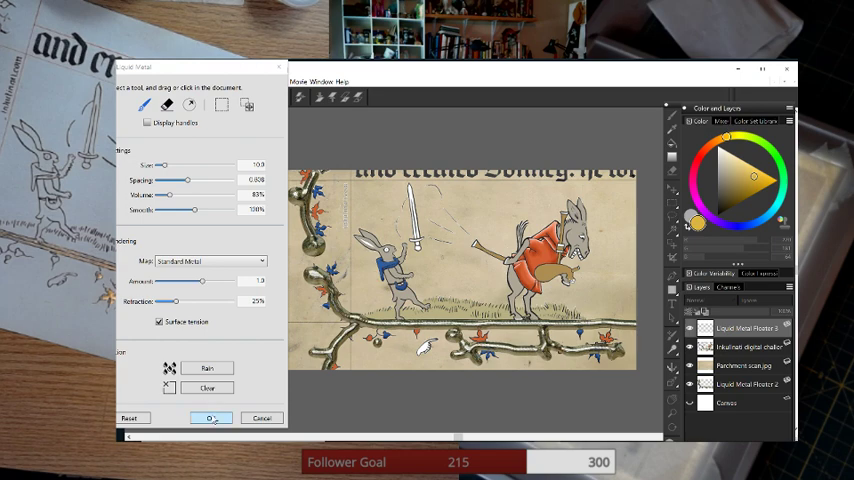
- Confirm the Liquid Metal settings with OK and return to the manuscript canvas
click(210, 418)
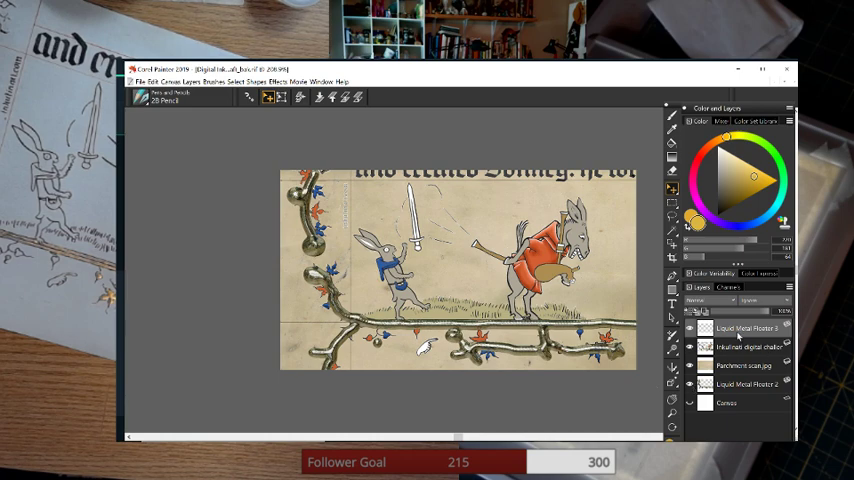
mouse_move(736, 336)
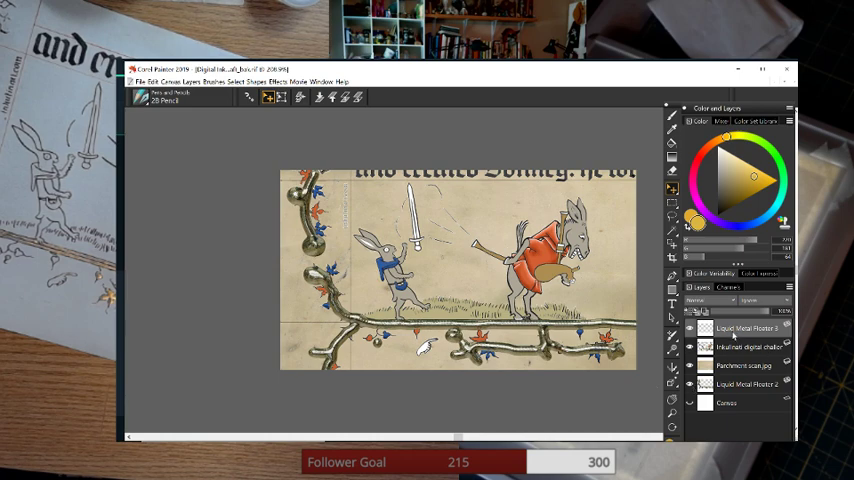